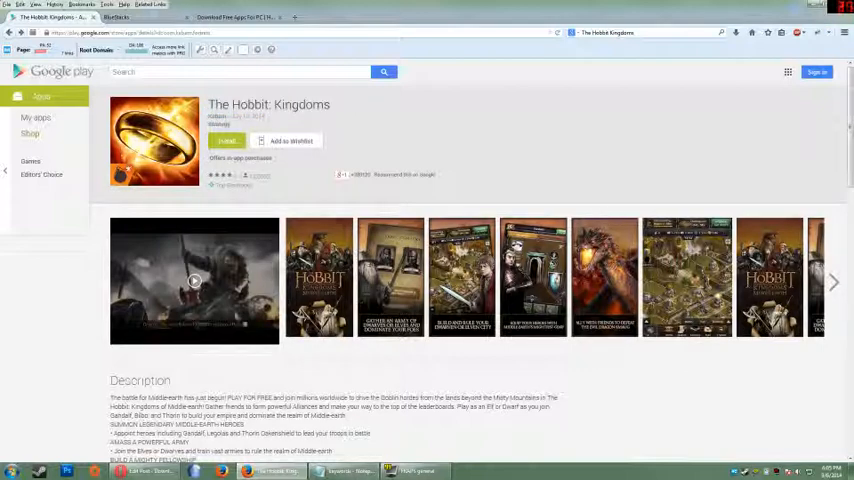
- Switch from the Google Play listing to the BlueStacks site and right-click Download App Player
{"action": "left_click", "coordinate": [120, 16]}
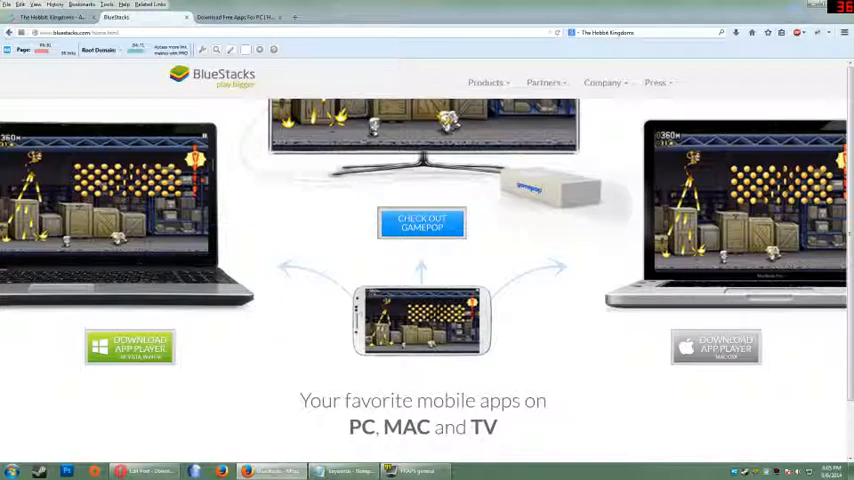
{"action": "right_click", "coordinate": [130, 348]}
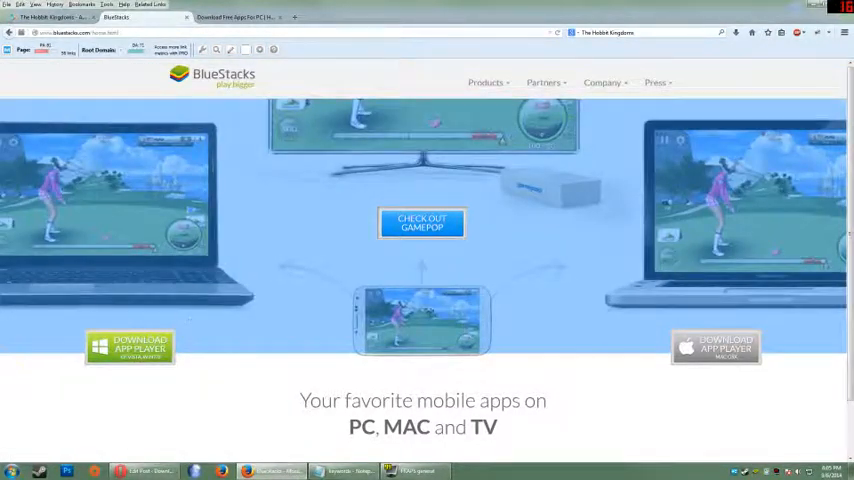
- Review the Download4PC guide on installing BlueStacks for PC down to the comments
{"action": "left_click", "coordinate": [8, 472]}
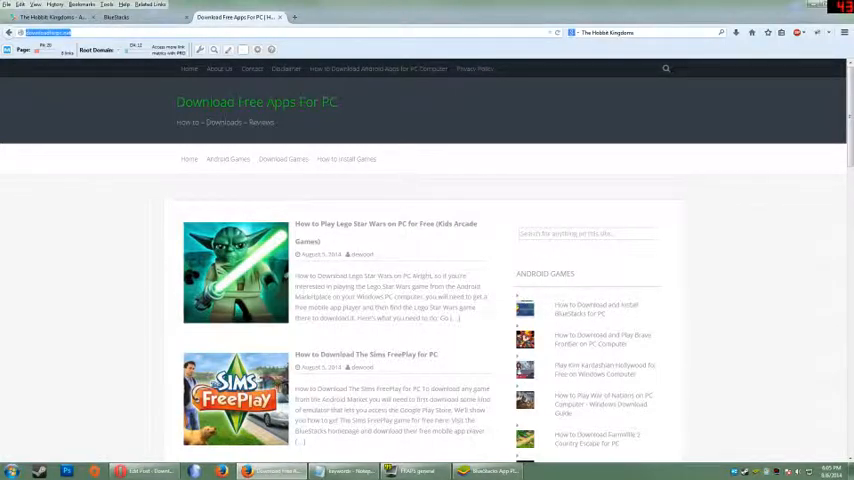
{"action": "scroll", "scroll_direction": "down", "scroll_amount": 3}
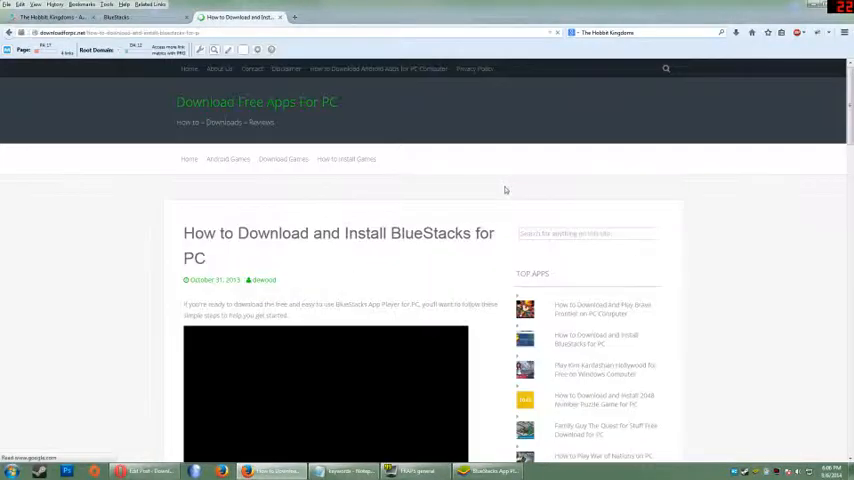
{"action": "scroll", "scroll_direction": "down", "scroll_amount": 3}
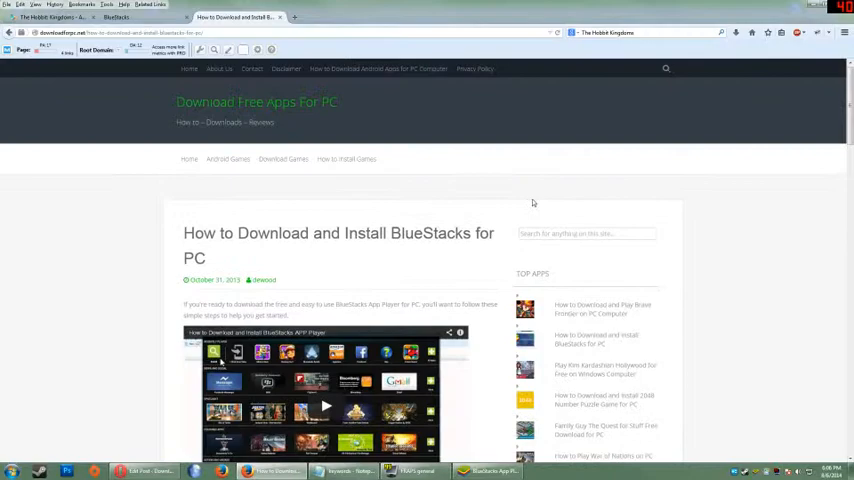
{"action": "scroll", "scroll_direction": "down", "scroll_amount": 3}
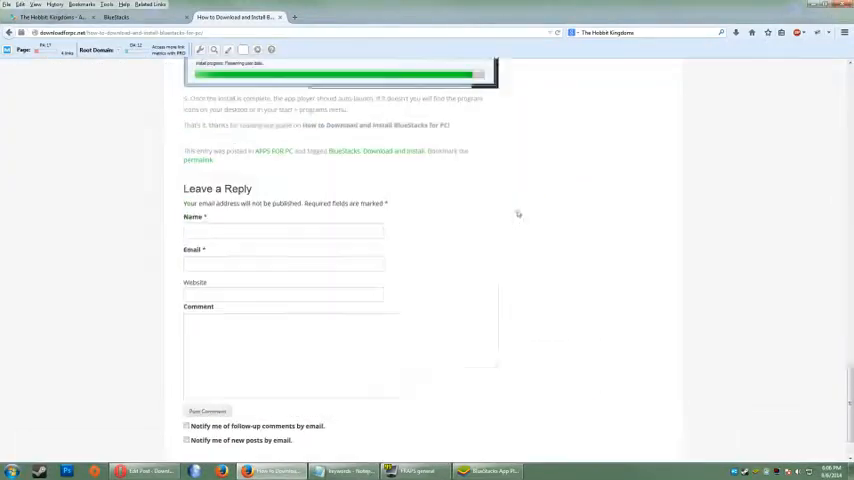
{"action": "scroll", "scroll_direction": "up", "scroll_amount": 3}
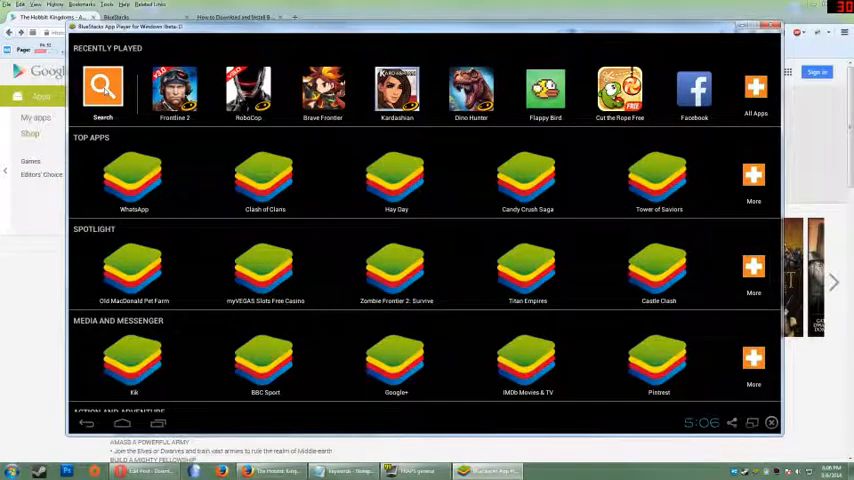
- Search the BlueStacks app store for 'the hobbit' from the home screen
{"action": "left_click", "coordinate": [102, 88]}
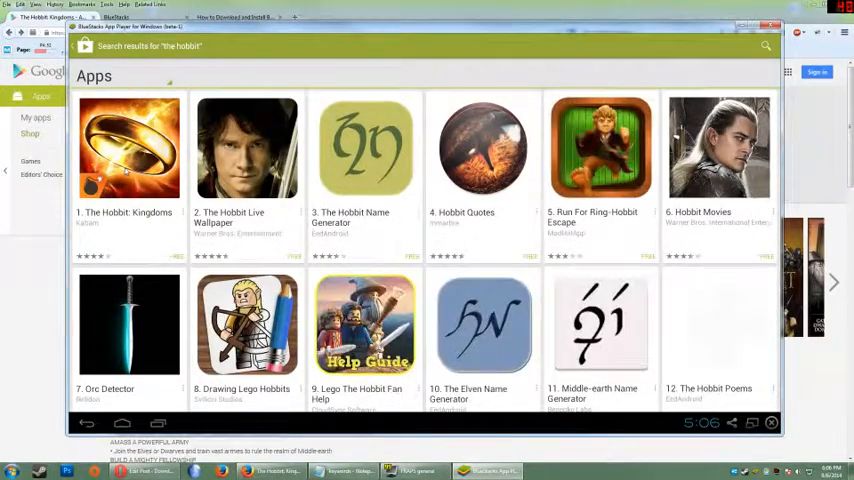
- Start installing The Hobbit: Kingdoms from its store page and continue account setup
{"action": "left_click", "coordinate": [128, 148]}
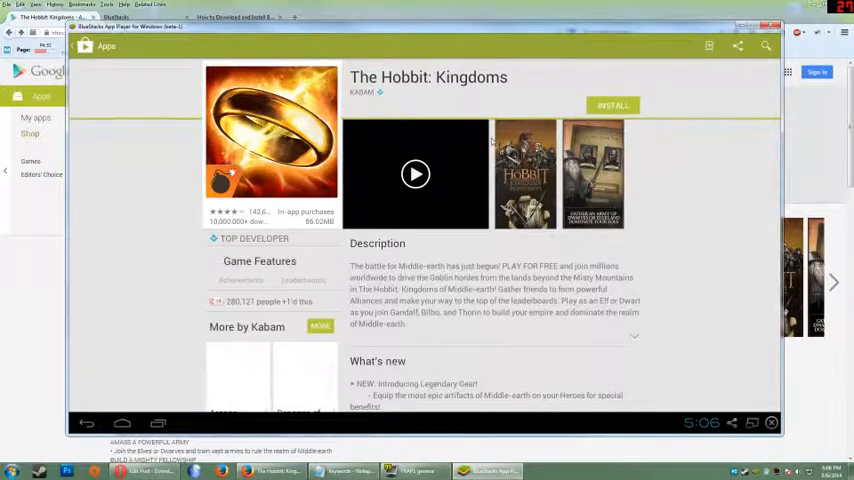
{"action": "left_click", "coordinate": [612, 104]}
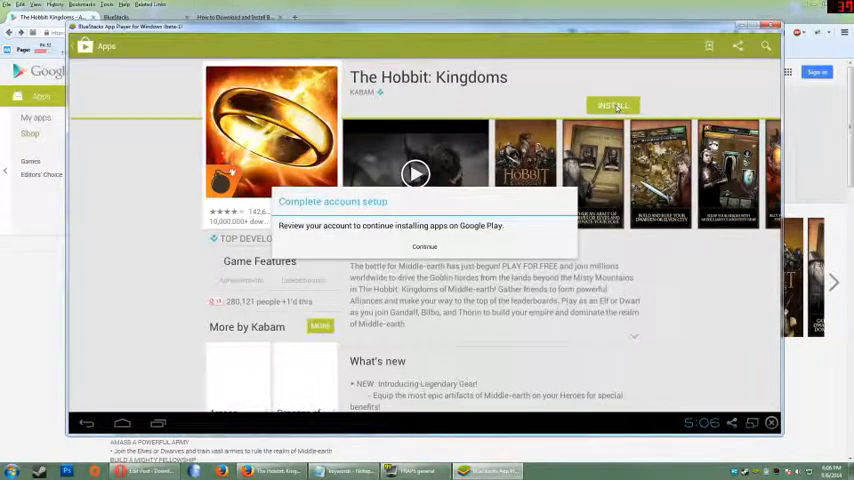
{"action": "left_click", "coordinate": [424, 246]}
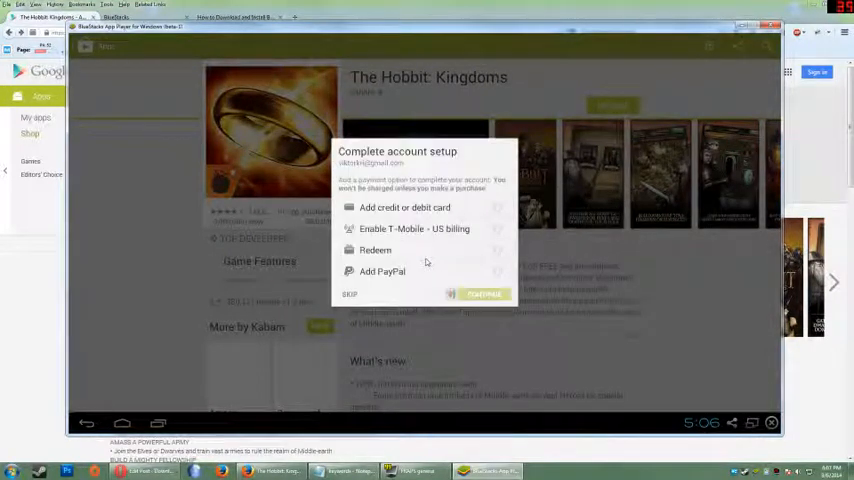
- Skip the payment method, accept the game's permissions and begin the download
{"action": "left_click", "coordinate": [348, 294]}
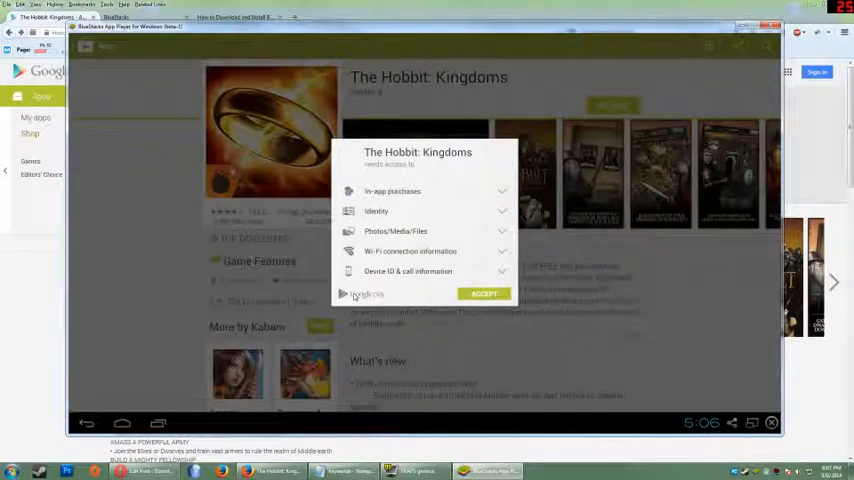
{"action": "left_click", "coordinate": [484, 292]}
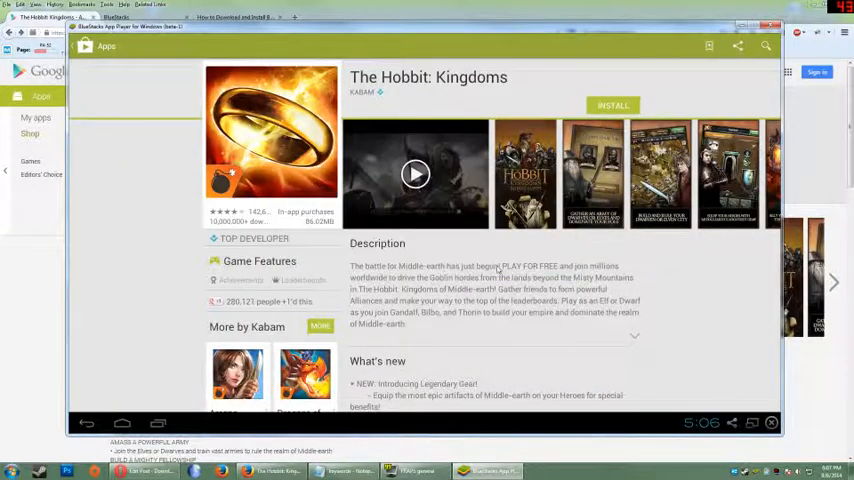
{"action": "left_click", "coordinate": [612, 104]}
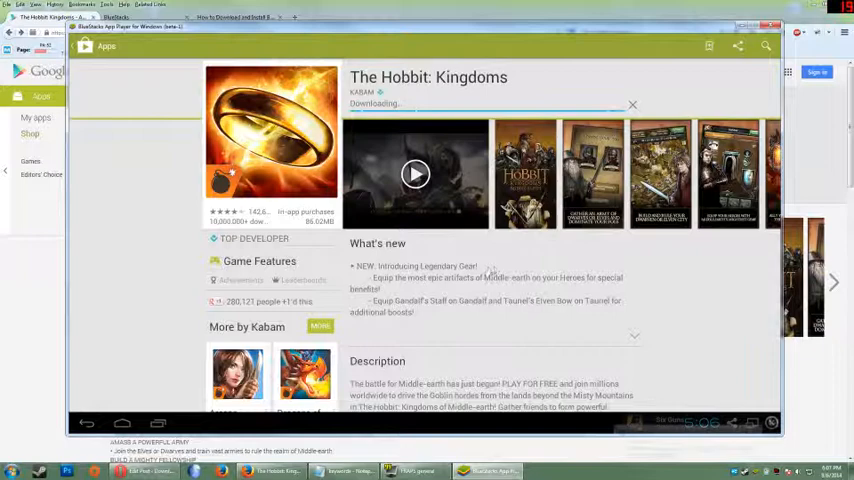